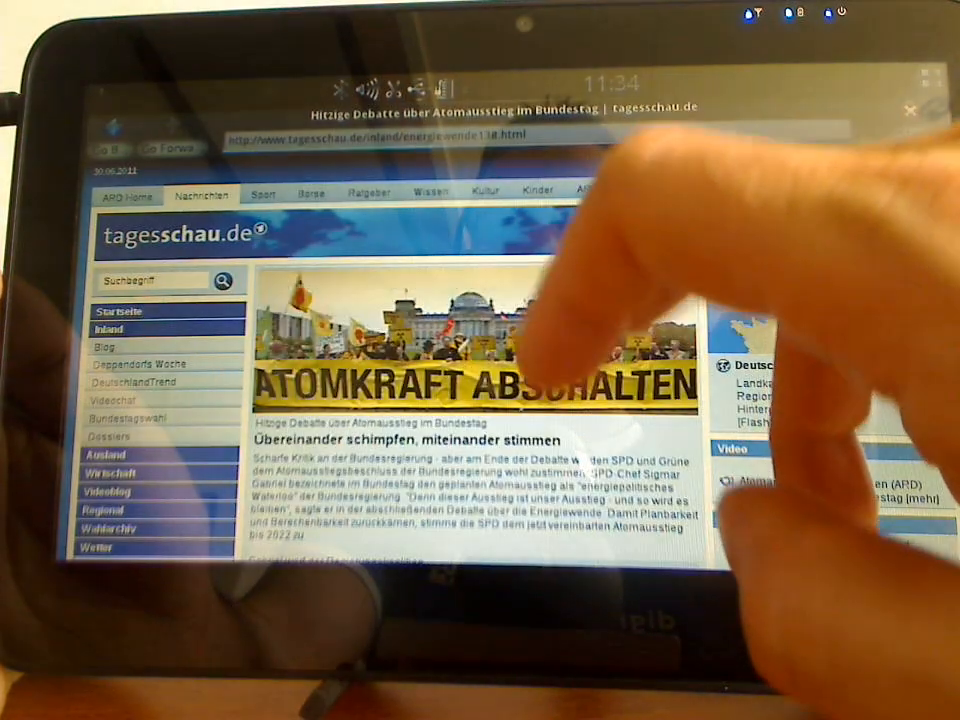
- Scroll through the tagesschau page and then the KDE frameworks article
scroll("down", 3)
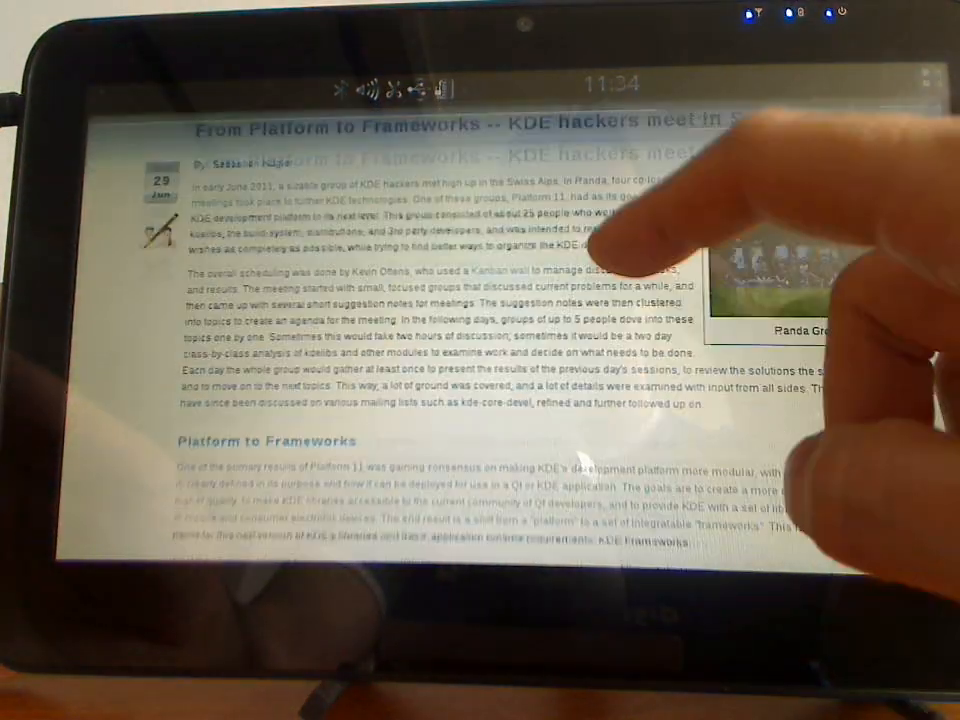
scroll("down", 3)
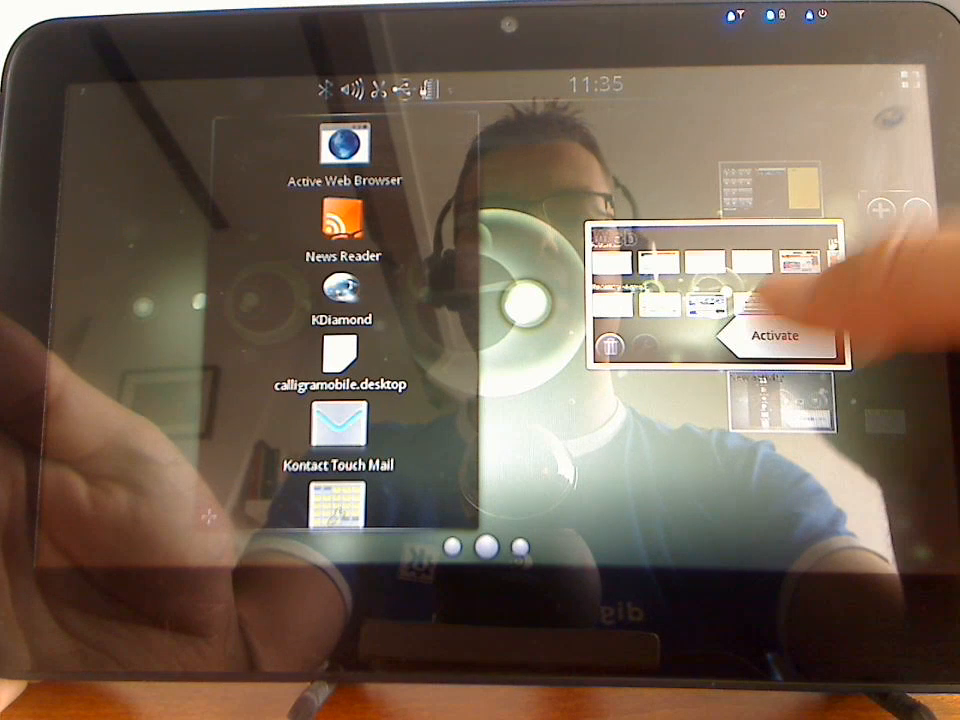
- Activate the web activity and swipe through the Recently viewed row
left_click(776, 334)
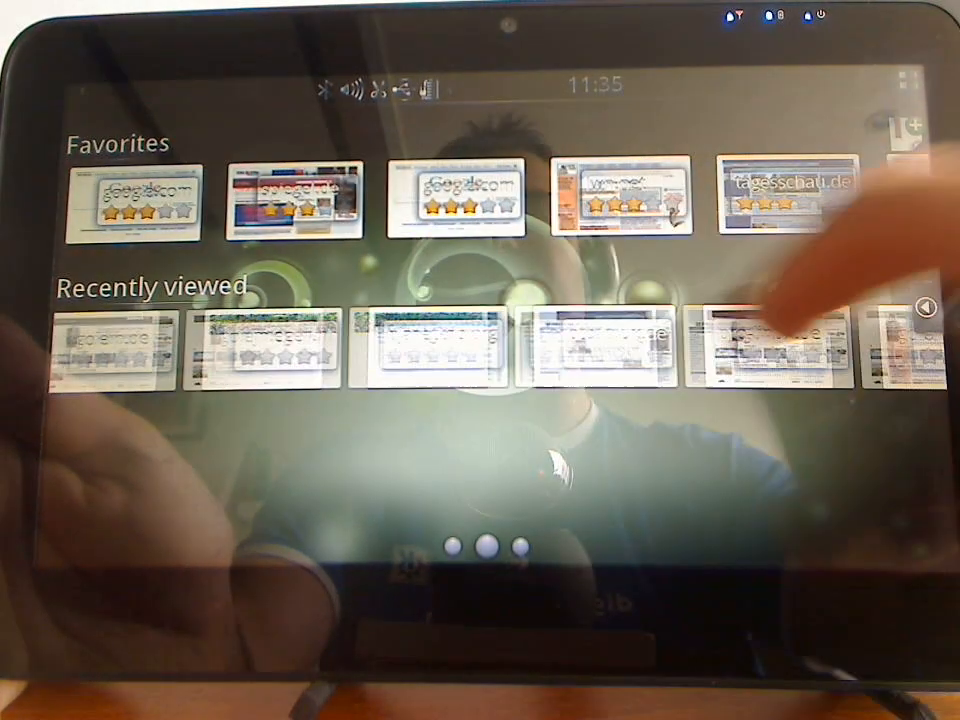
scroll("left", 3)
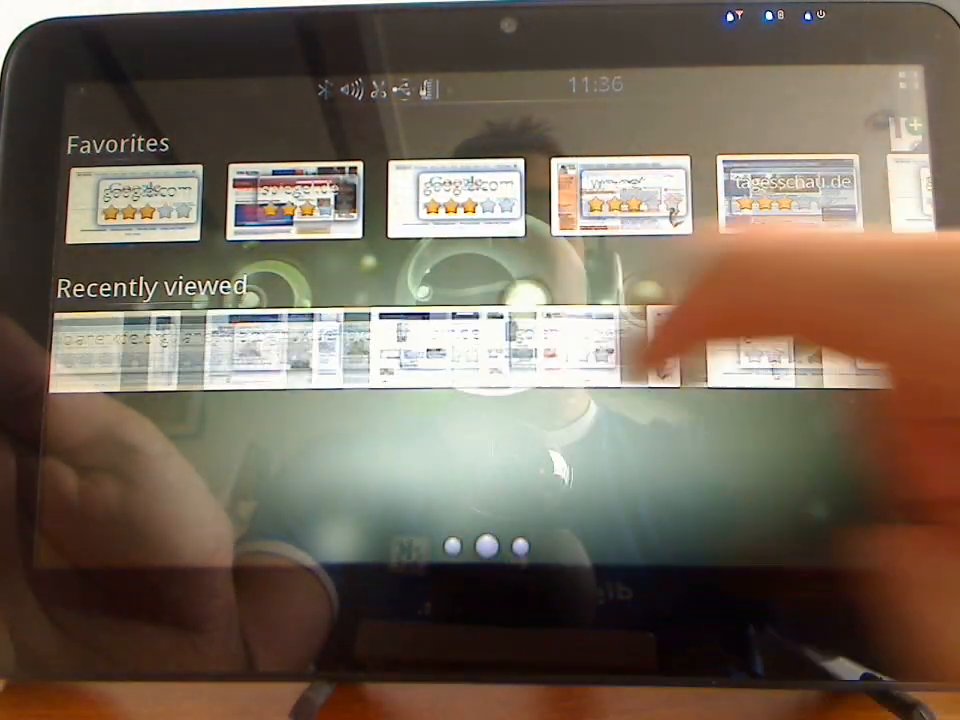